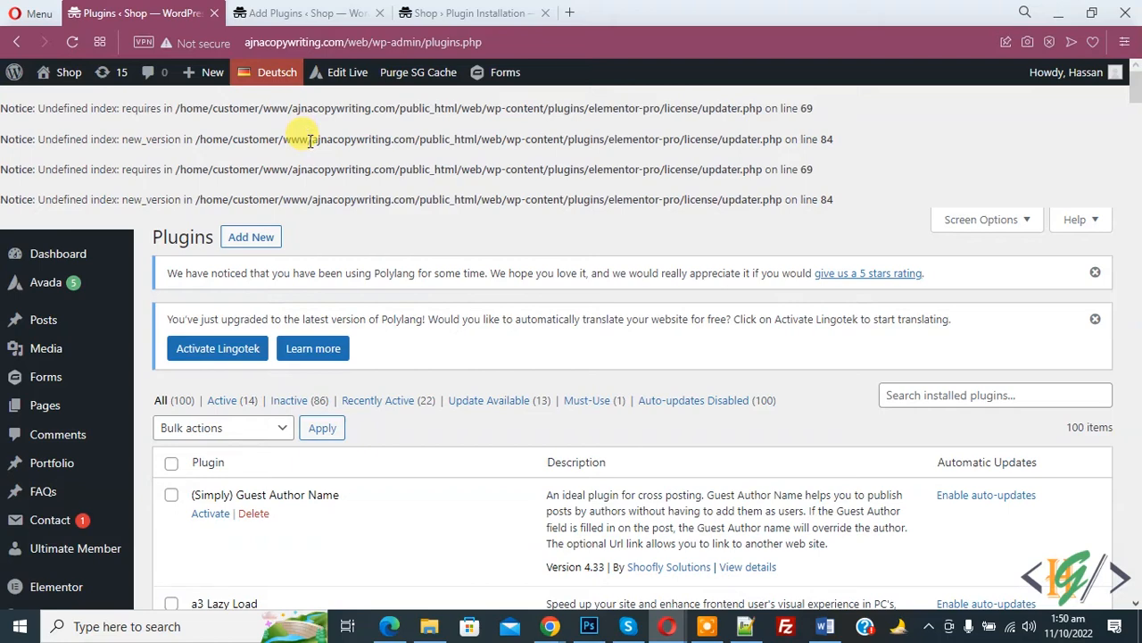
Step: Open wp-config.php from public_html > web in the File Manager editor
{"action": "left_click", "coordinate": [134, 13]}
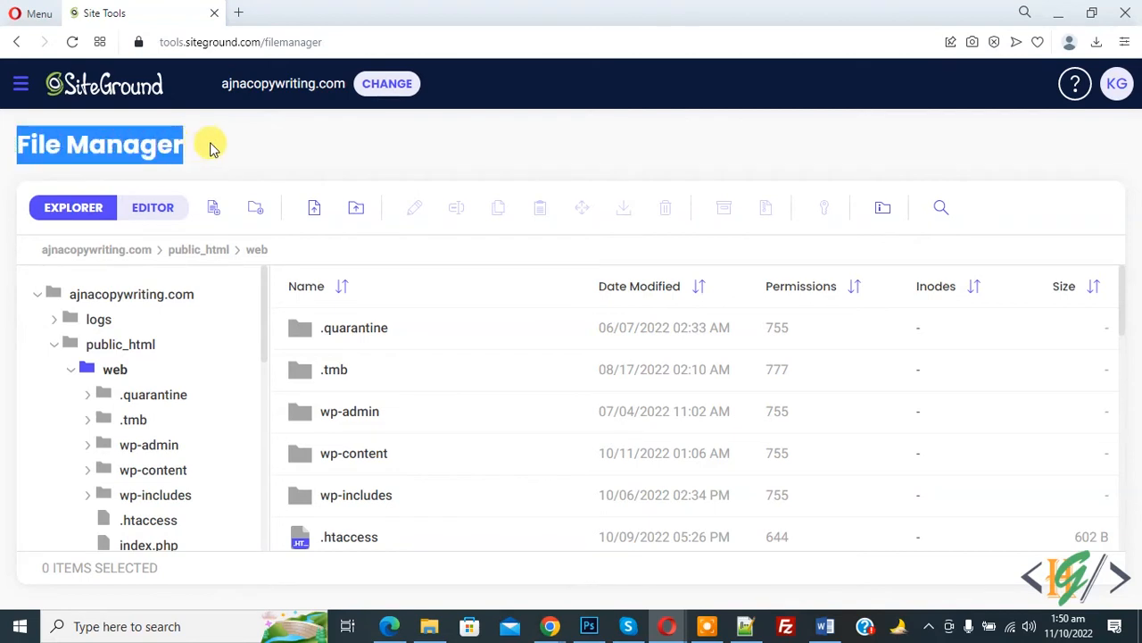
{"action": "scroll", "scroll_direction": "down", "scroll_amount": 3}
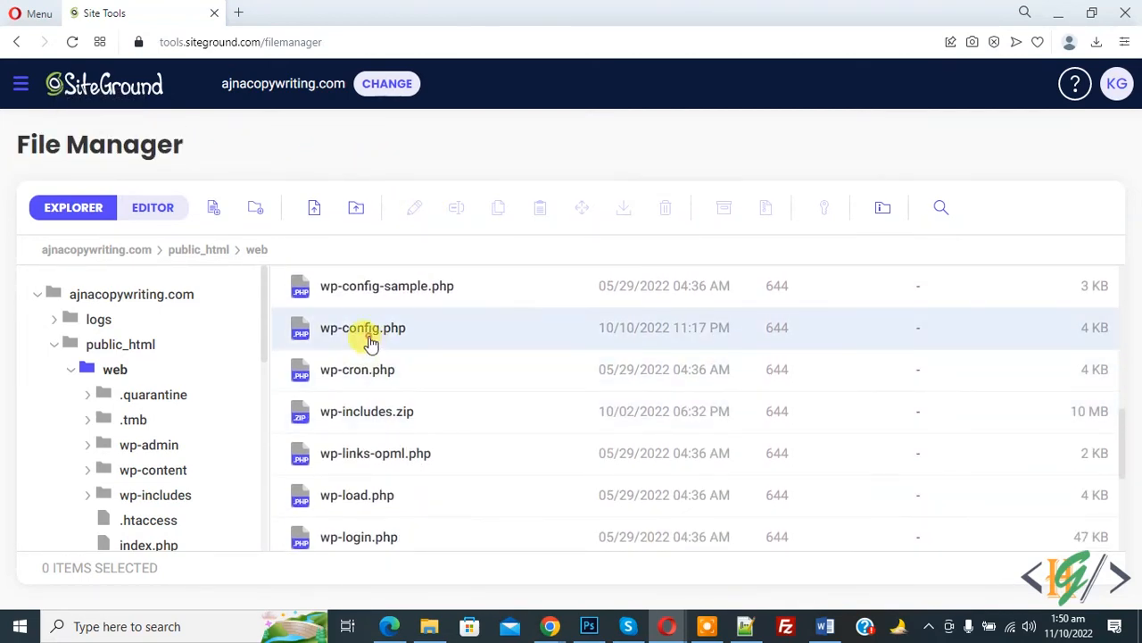
{"action": "double_click", "coordinate": [362, 329]}
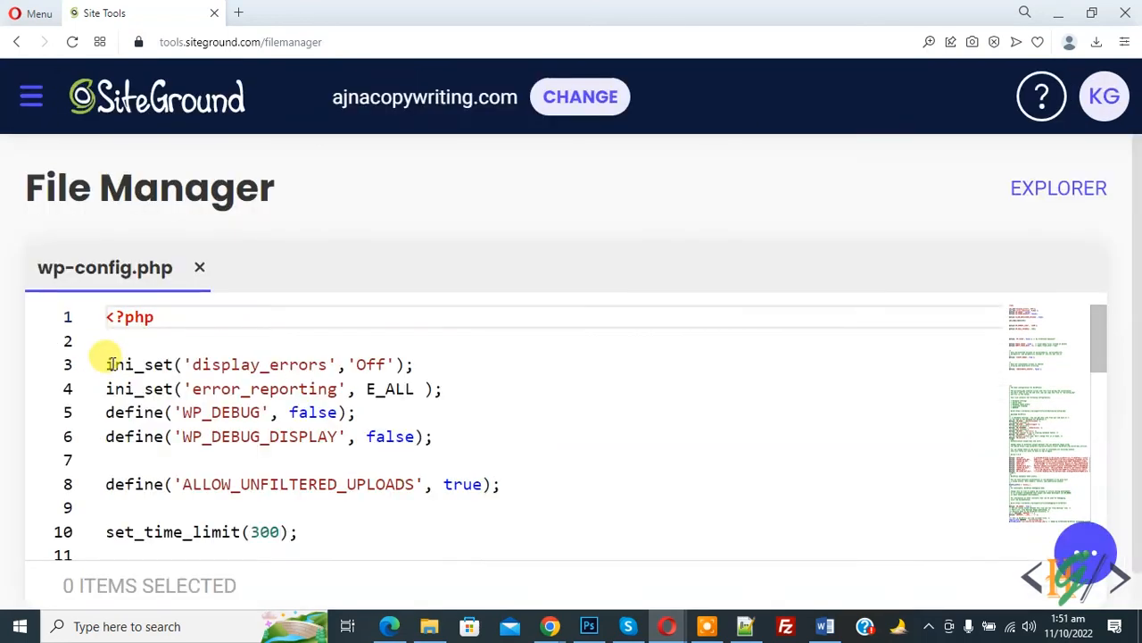
Step: Confirm display_errors Off and WP_DEBUG false, then save wp-config.php successfully
{"action": "left_click_drag", "start_coordinate": [105, 364], "coordinate": [432, 435]}
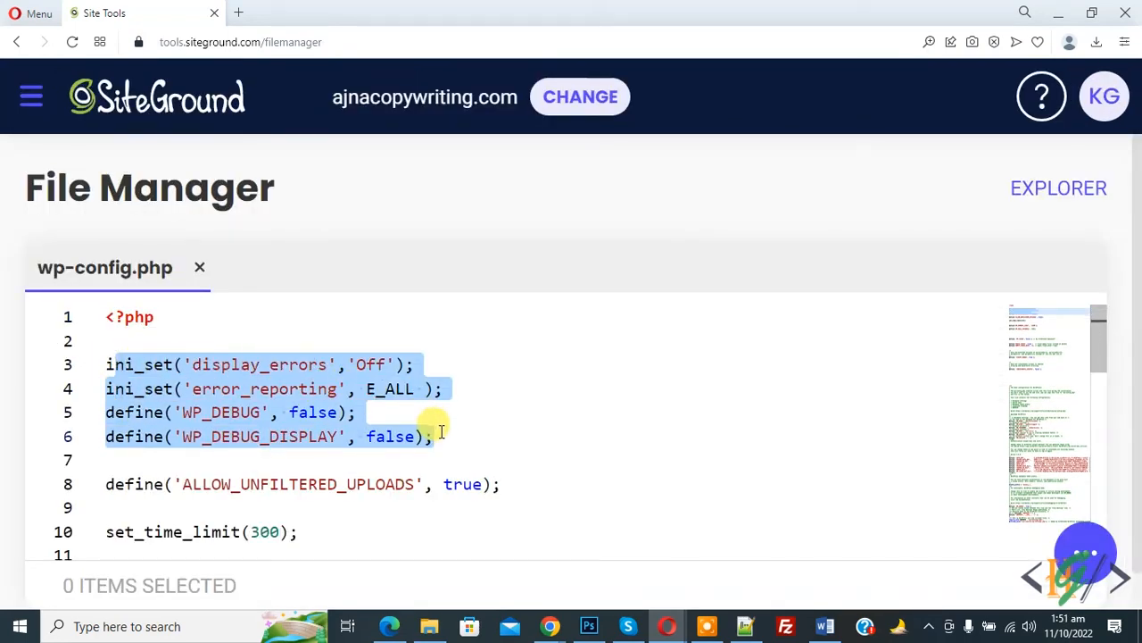
{"action": "left_click", "coordinate": [433, 435]}
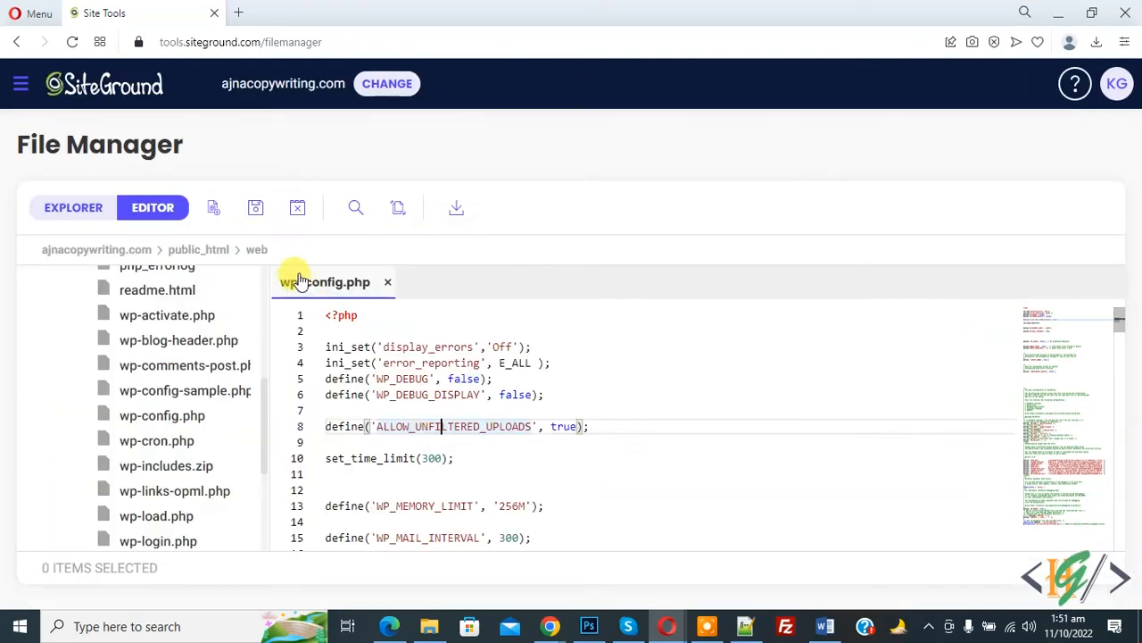
{"action": "left_click", "coordinate": [257, 207]}
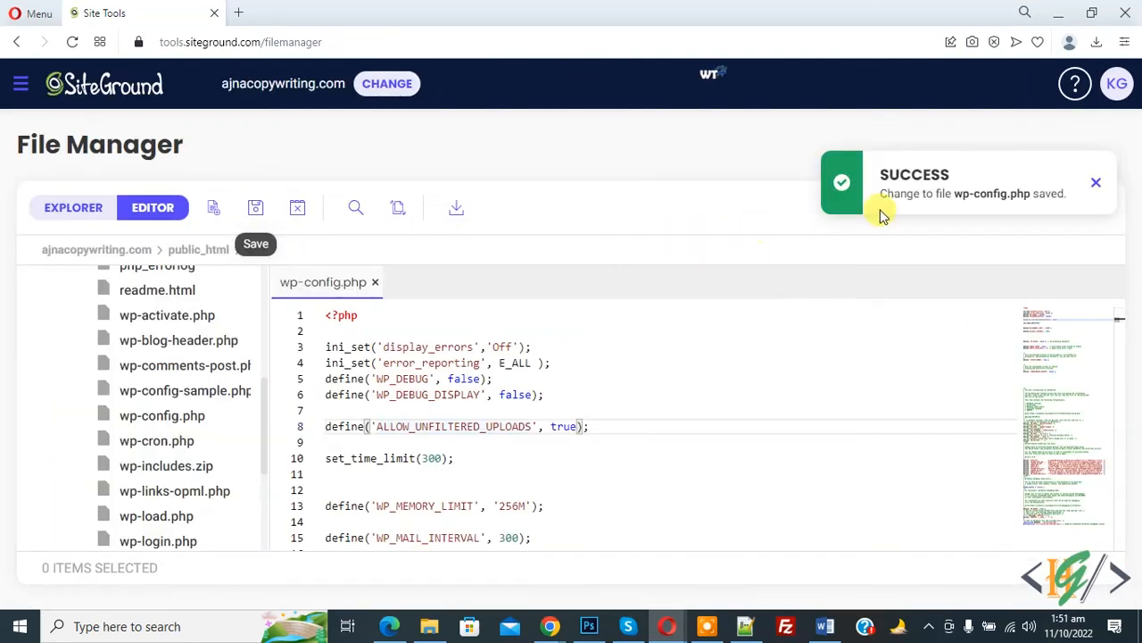